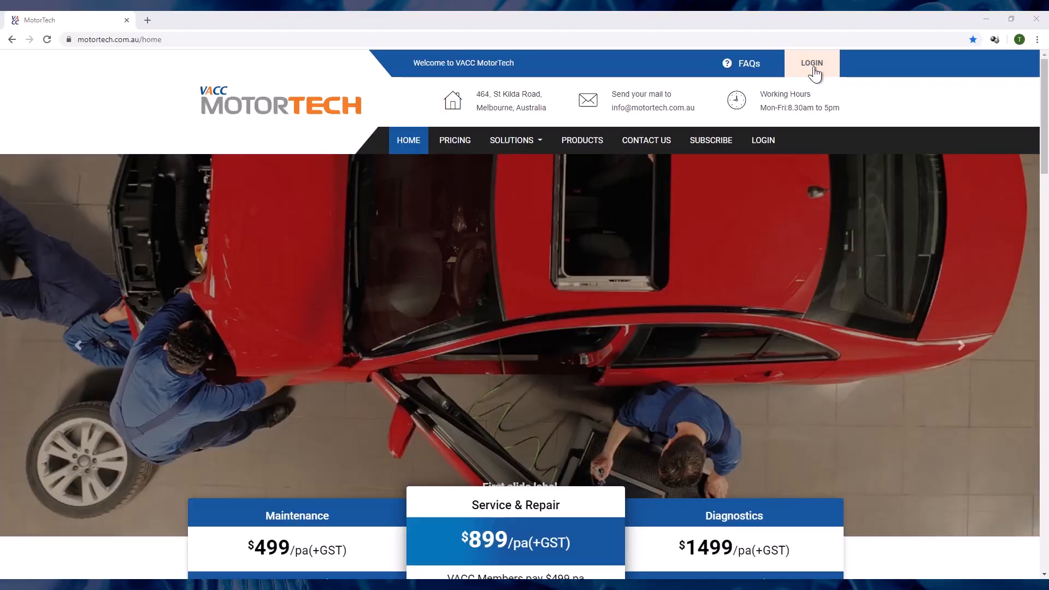
Log in to MotorTech and continue to the Ford Ranger 2011 engine type list
left_click(810, 62)
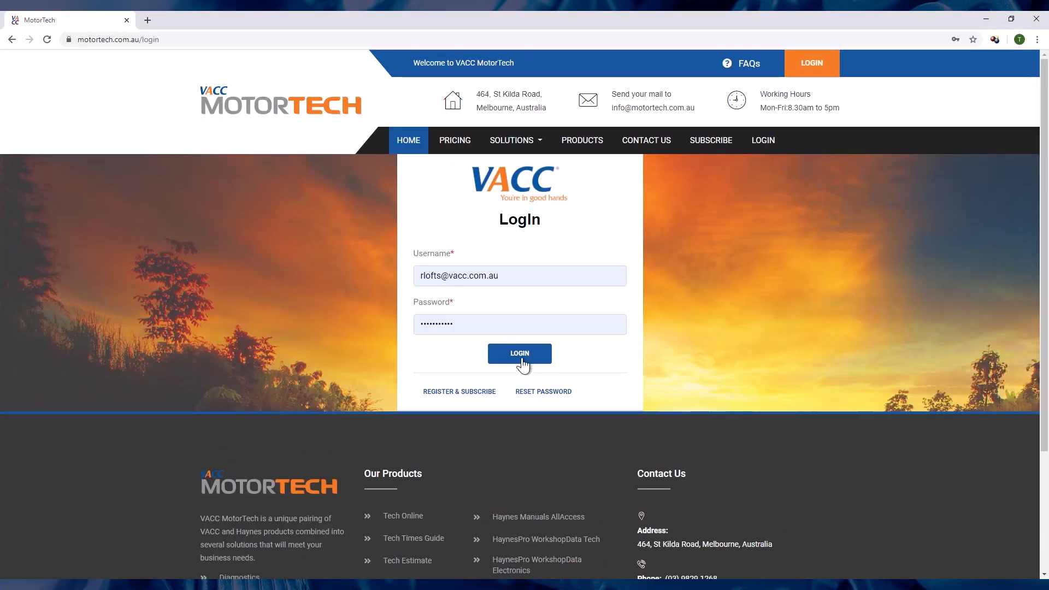
left_click(519, 353)
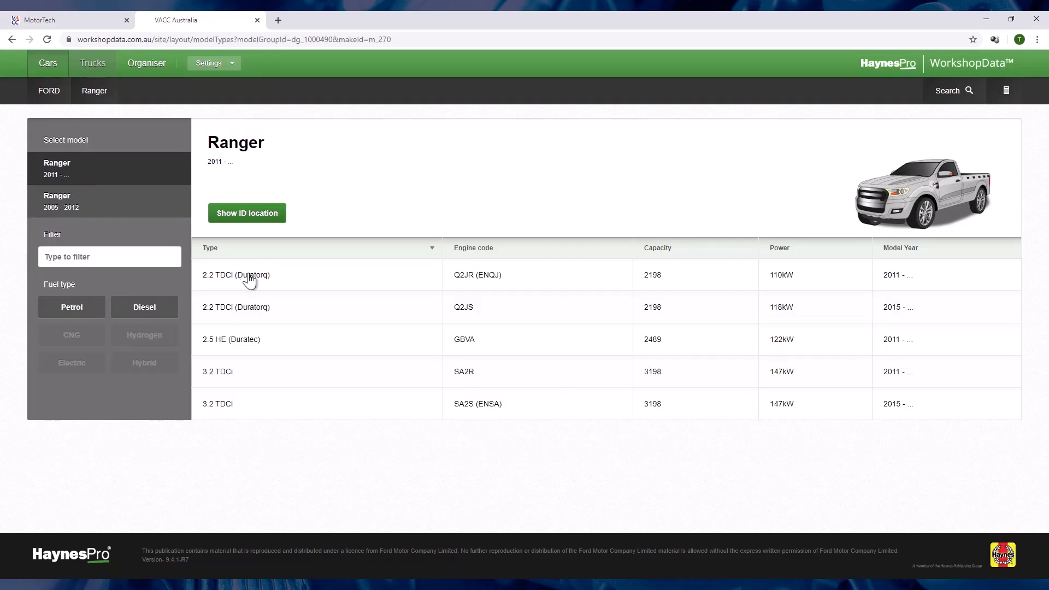
Select the 3.2 TDCi row with engine code SA2S (ENSA) in the types table
left_click(227, 404)
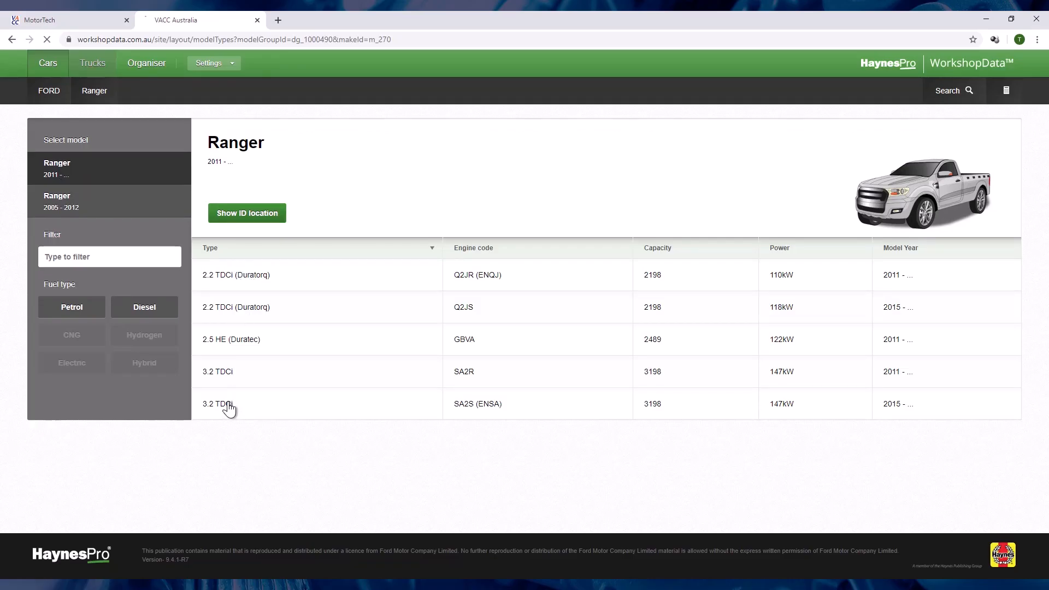
left_click(221, 404)
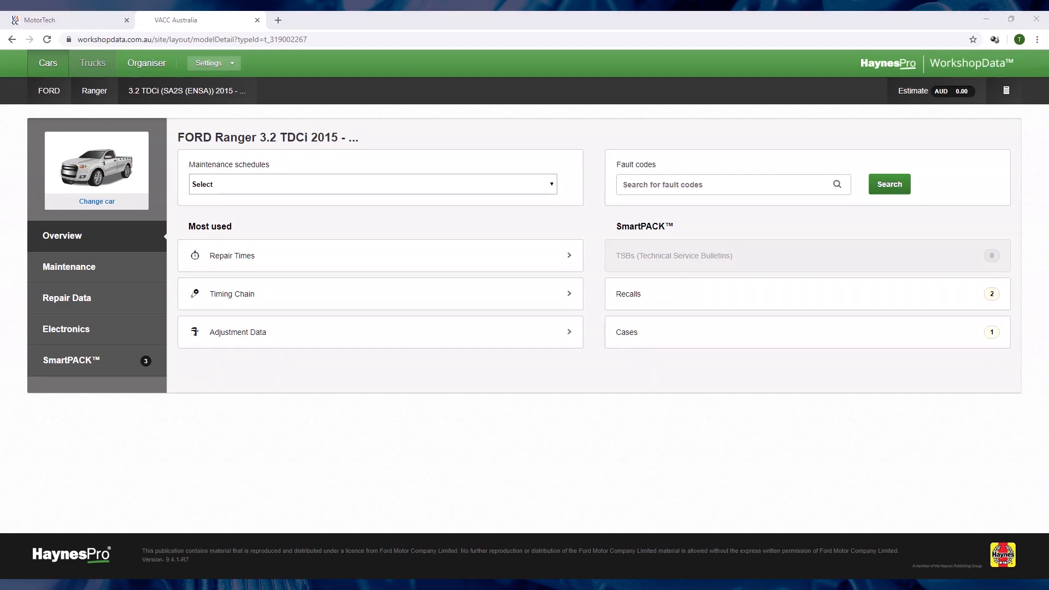
Under Electronics, tick Continental SID 209 with SCR and continue to Electronic Systems
left_click(65, 328)
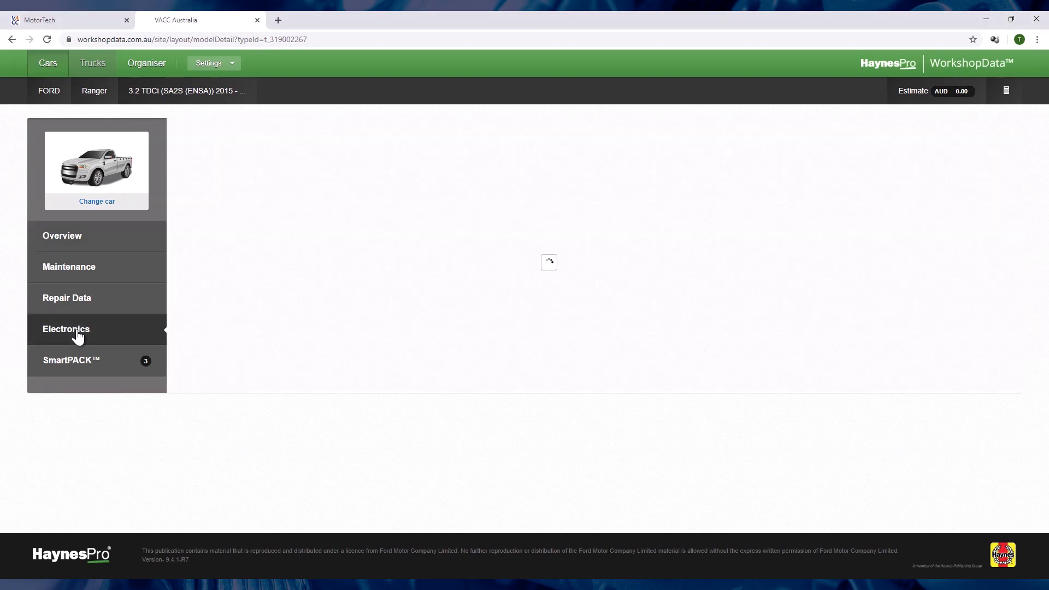
left_click(66, 328)
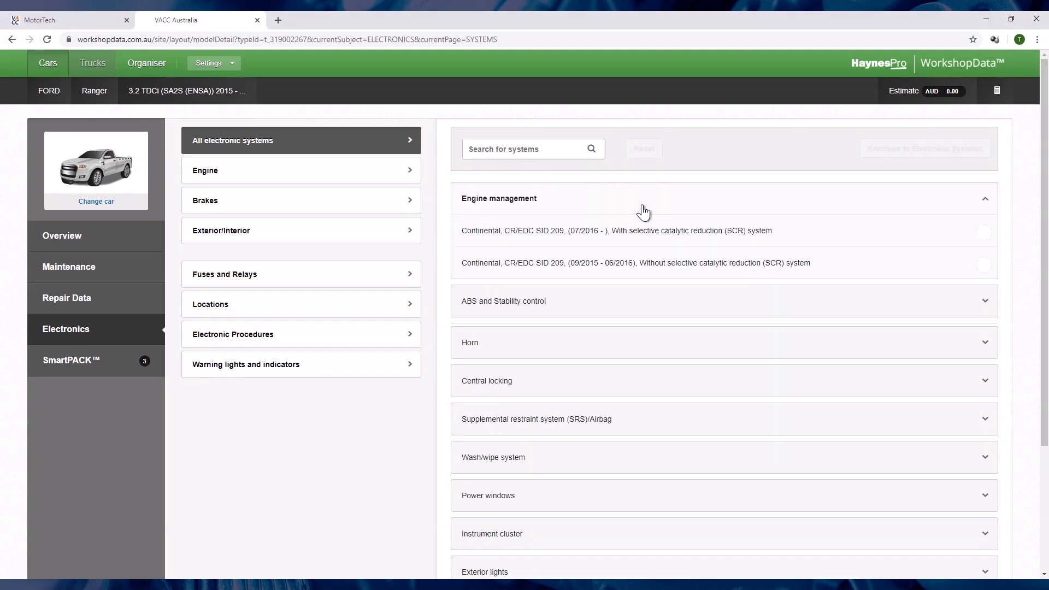
left_click(616, 230)
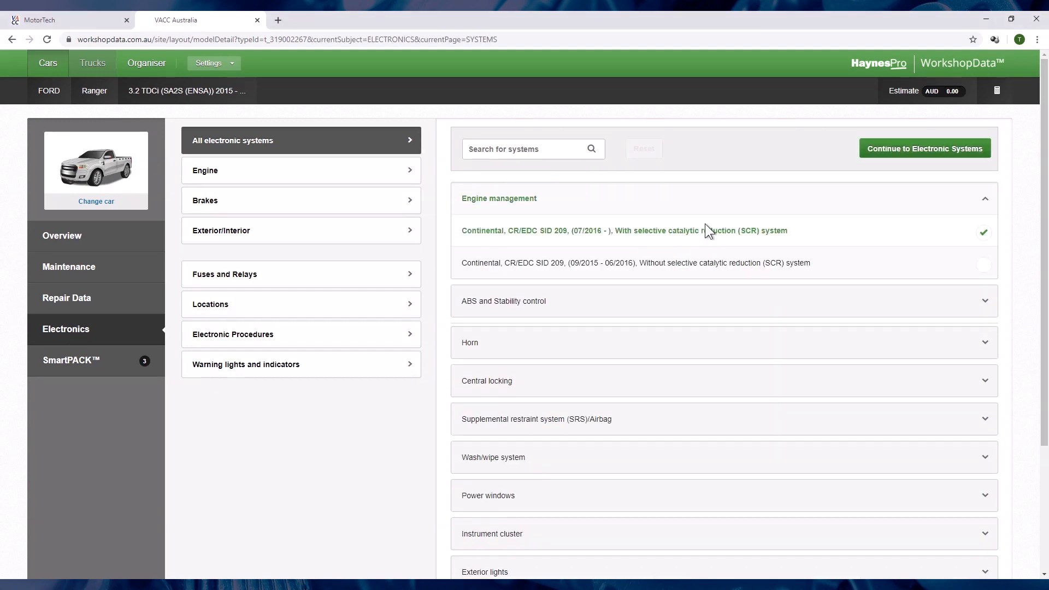
left_click(924, 148)
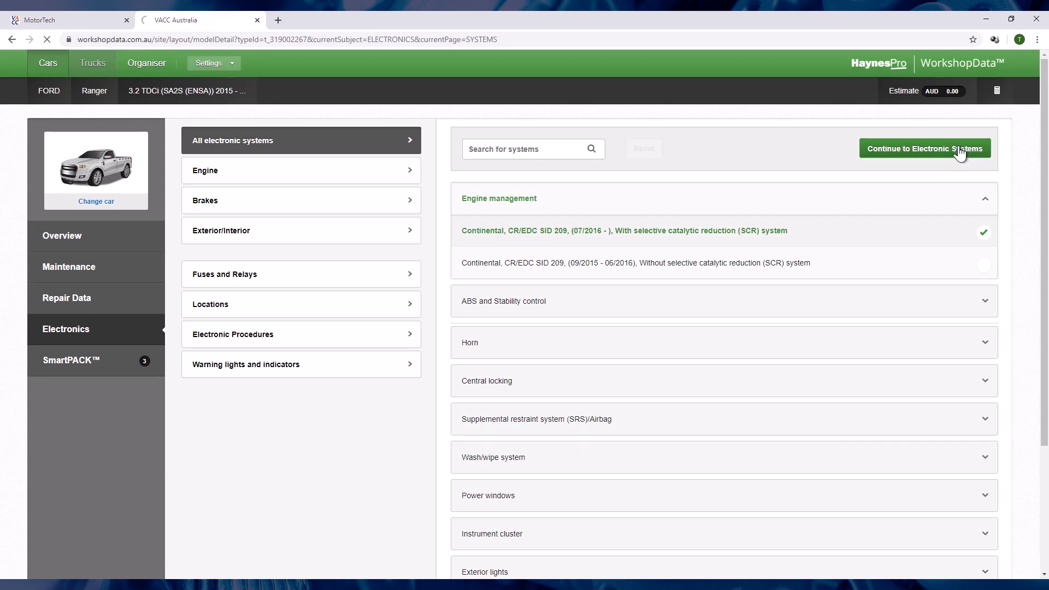
left_click(923, 148)
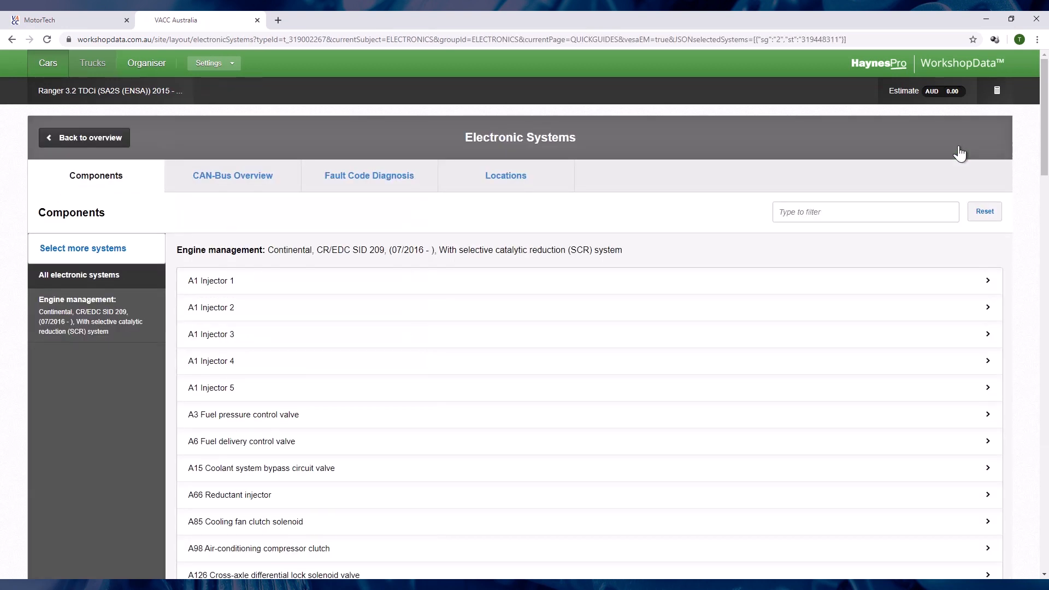
mouse_move(253, 414)
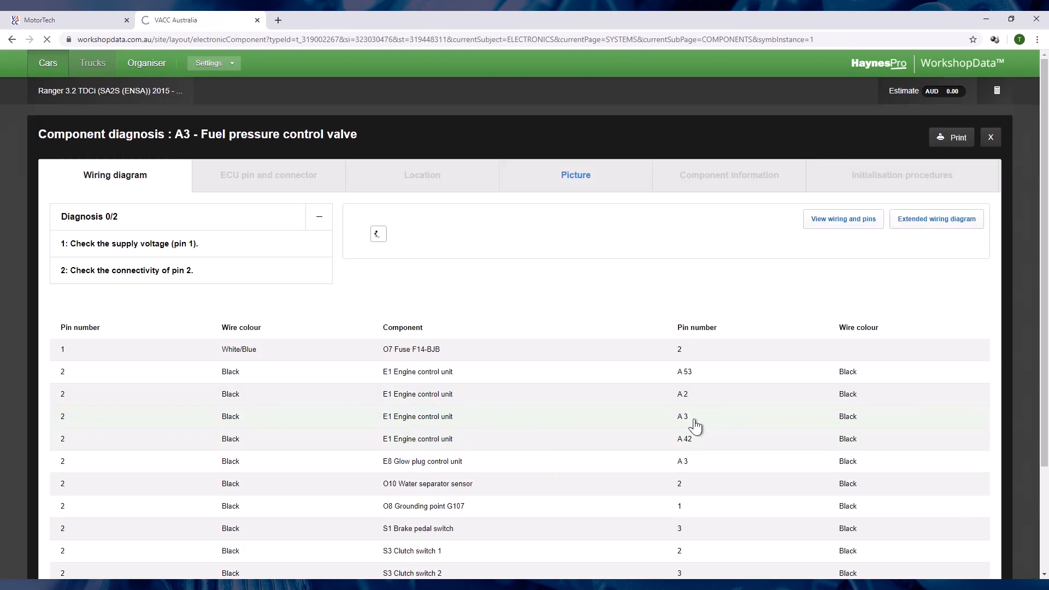
Answer No to the pin 1 and pin 2 voltage checks, then the pin 2 resistance question
left_click(378, 233)
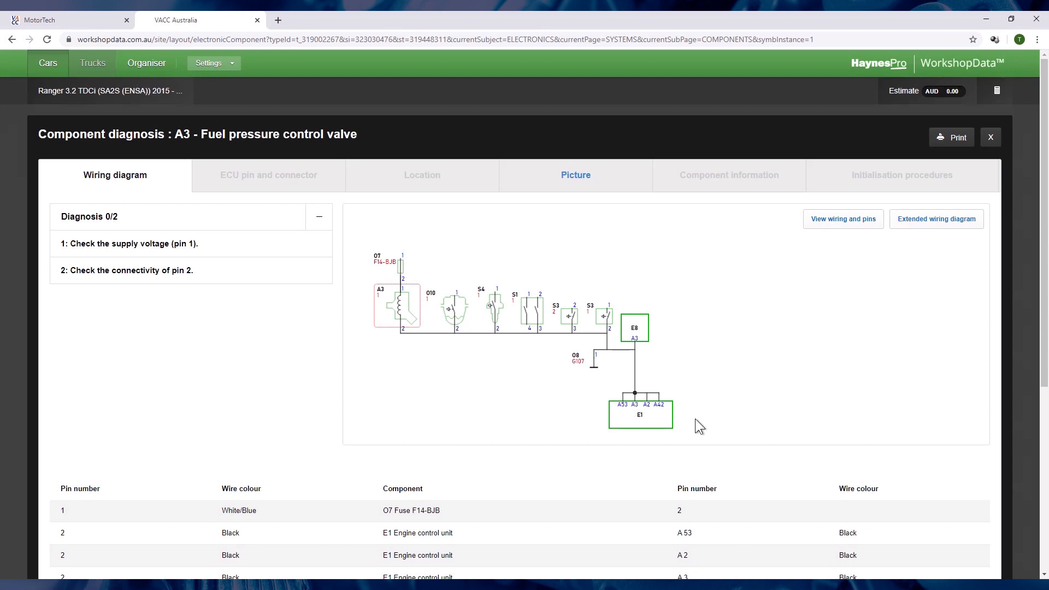
mouse_move(683, 432)
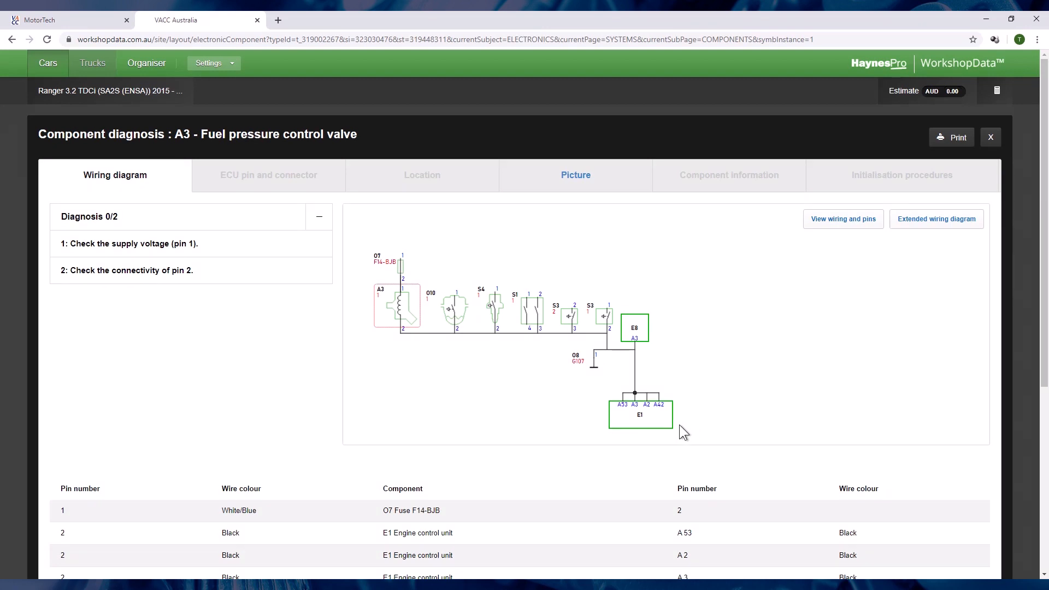
mouse_move(306, 301)
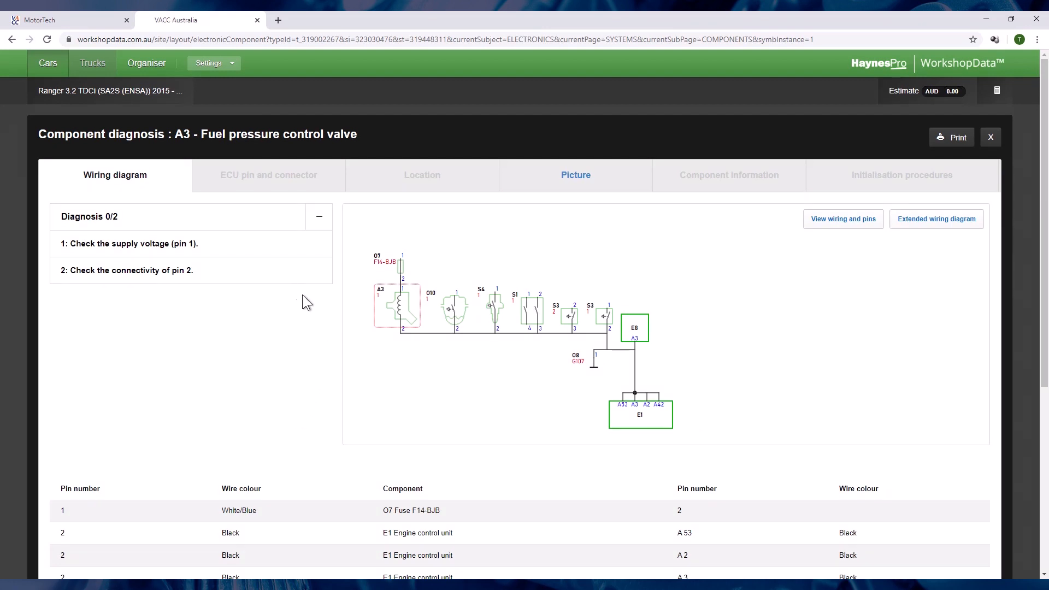
left_click(131, 244)
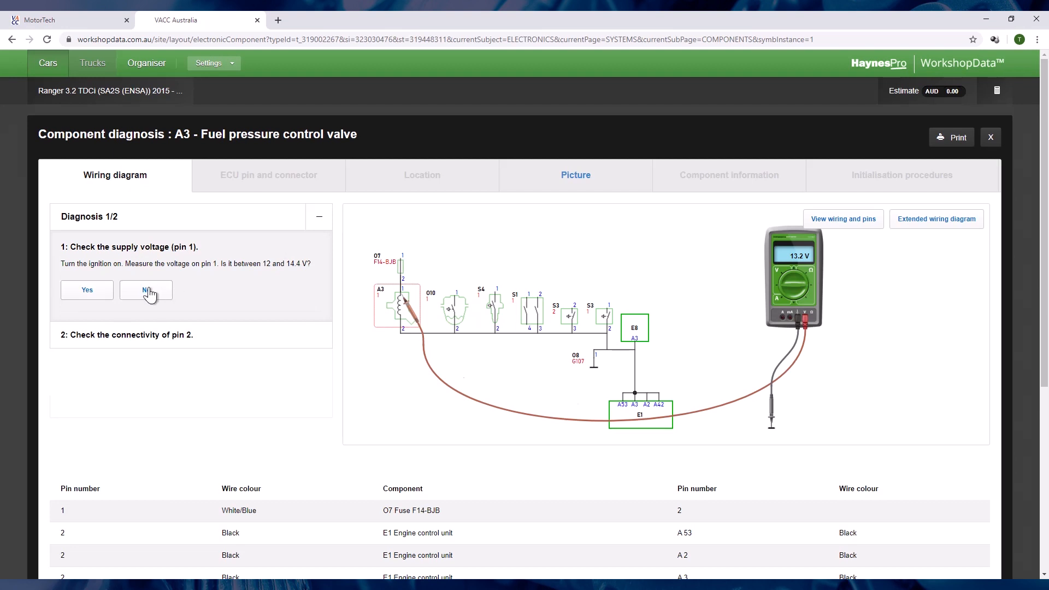
left_click(146, 289)
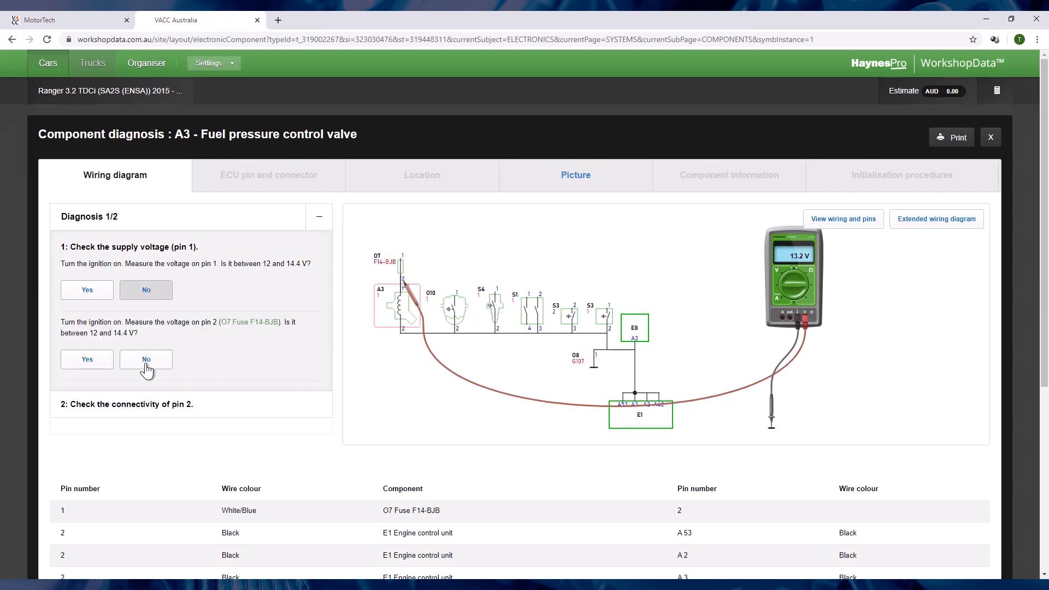
left_click(146, 359)
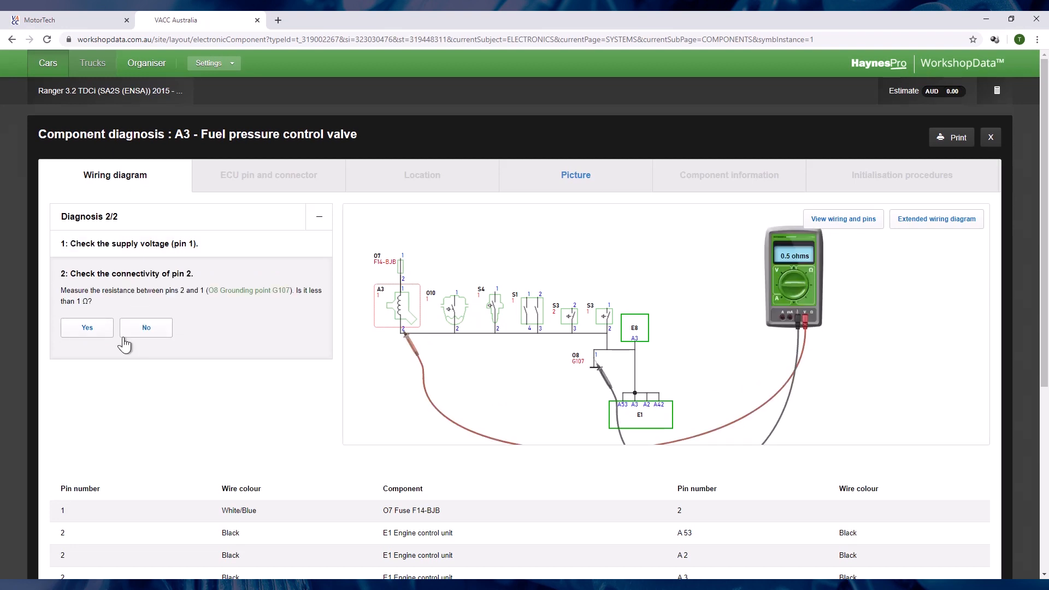
left_click(146, 327)
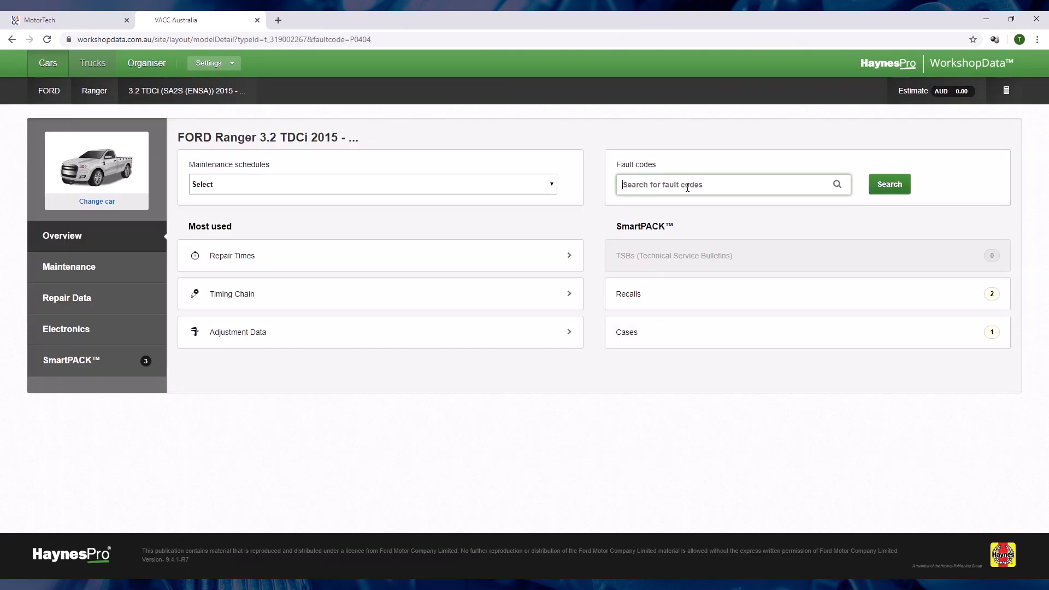
Search fault code P0404 and expand it for the system without SCR
type("p0404")
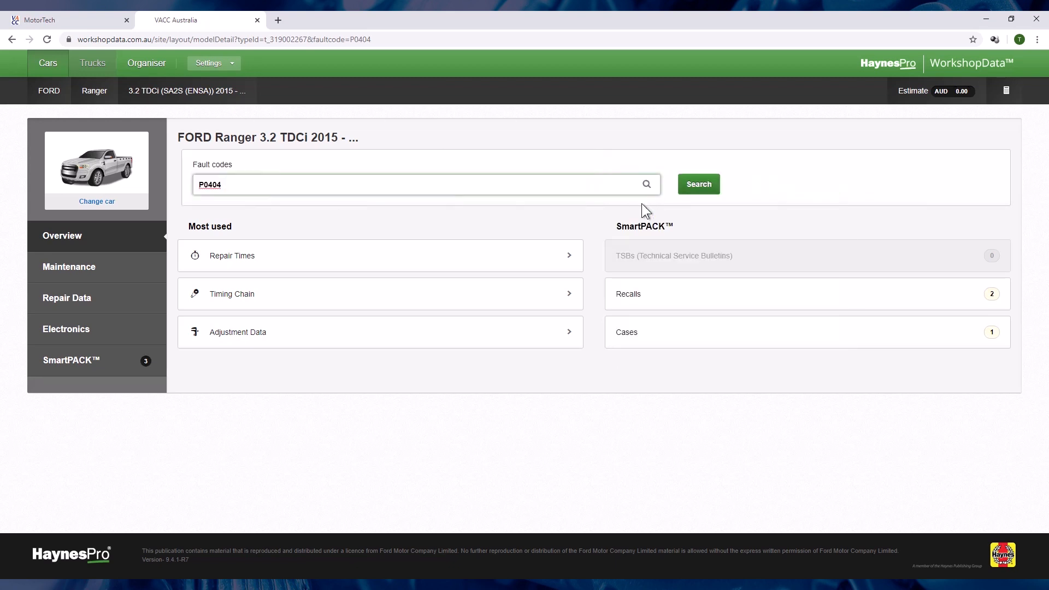
left_click(698, 184)
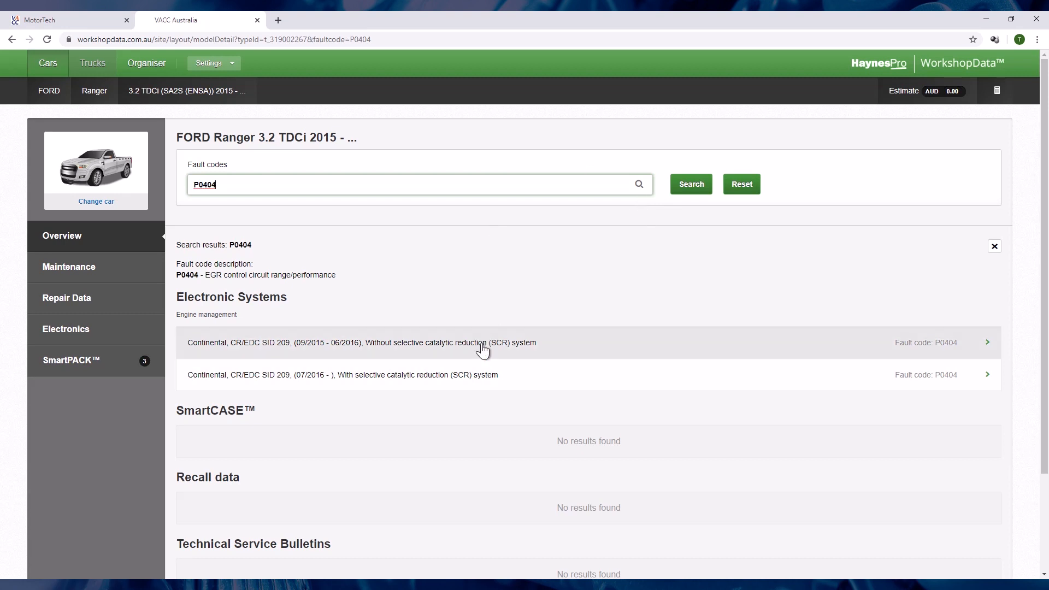
left_click(468, 342)
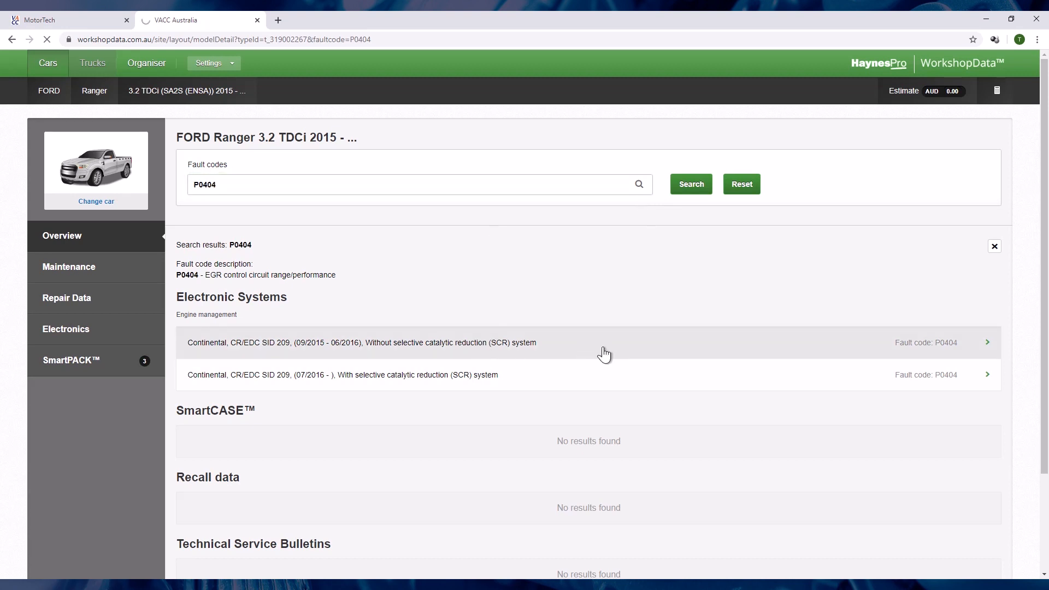
left_click(589, 343)
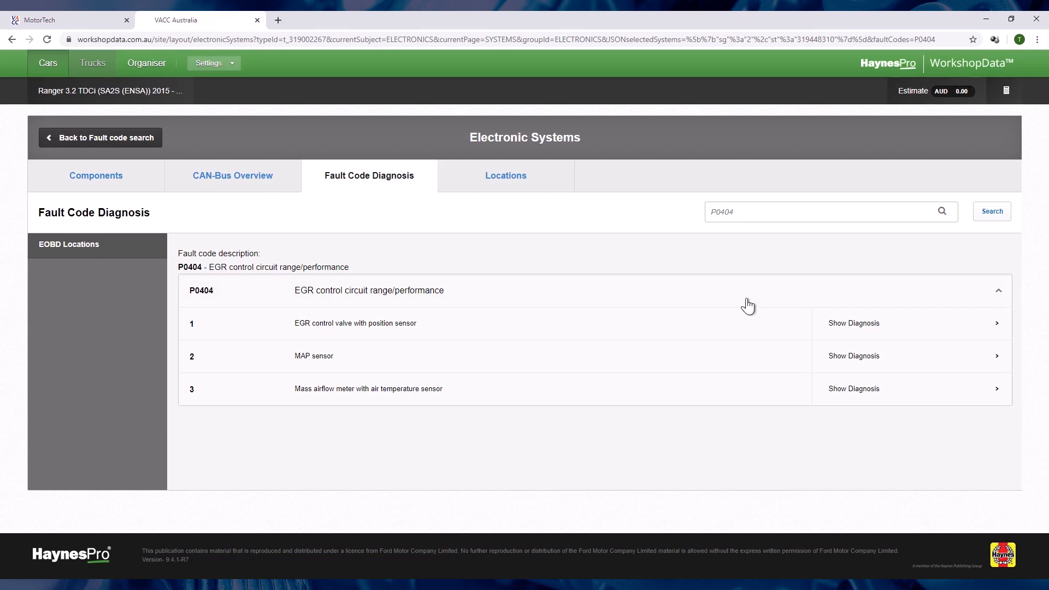
mouse_move(468, 331)
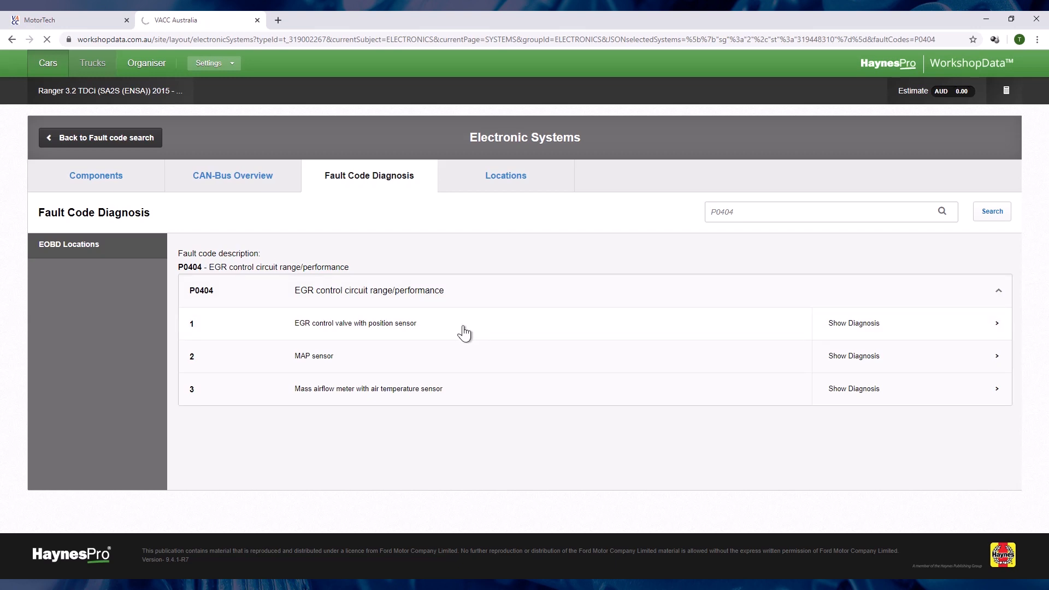
Start the EGR valve diagnosis, confirm pin 5 resistance under 1 Ω, and view the pin table
left_click(853, 322)
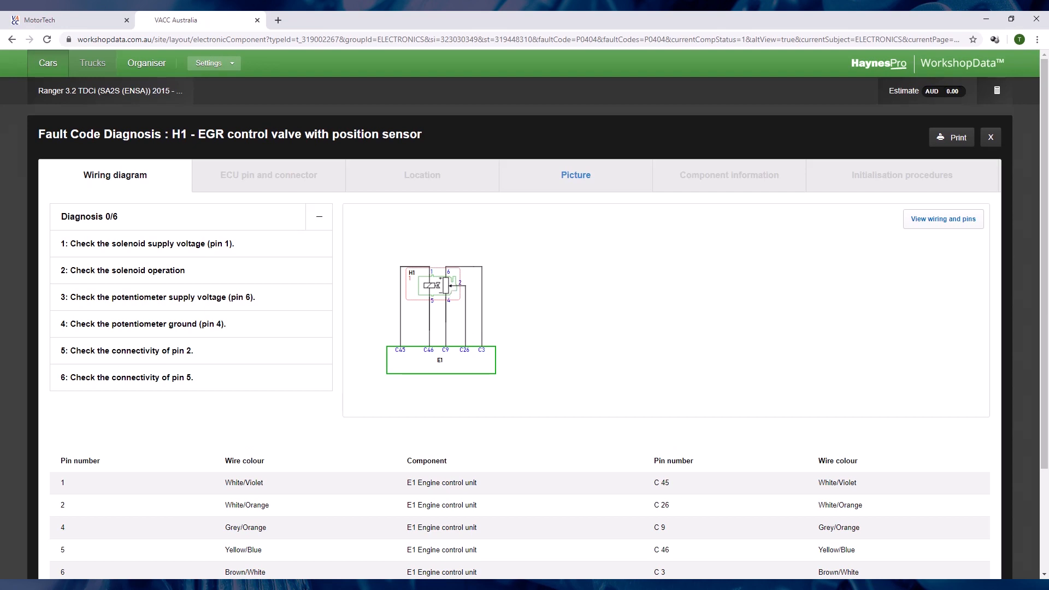
left_click(137, 454)
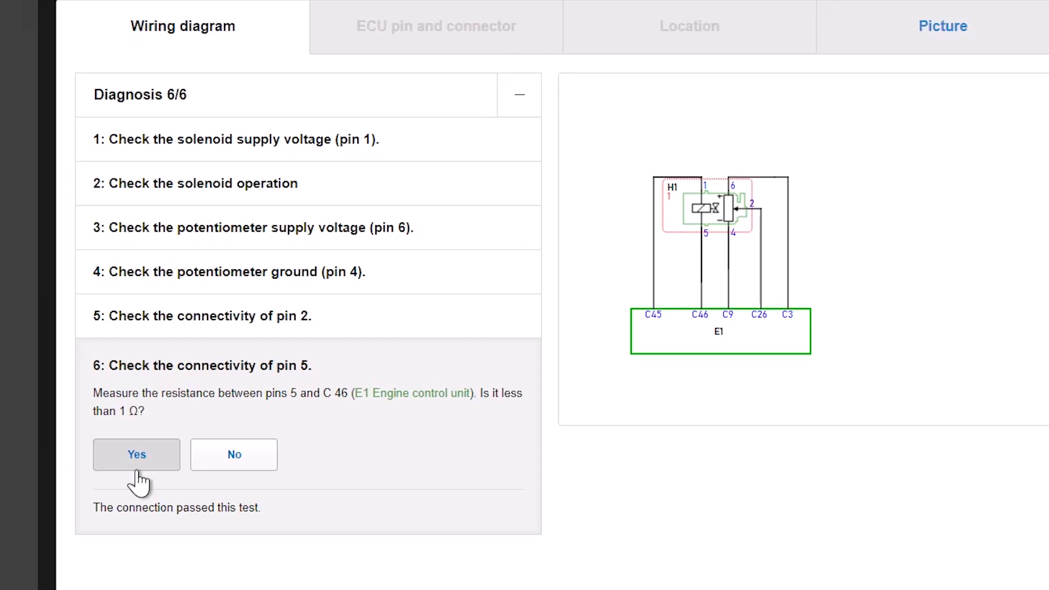
scroll("down", 3)
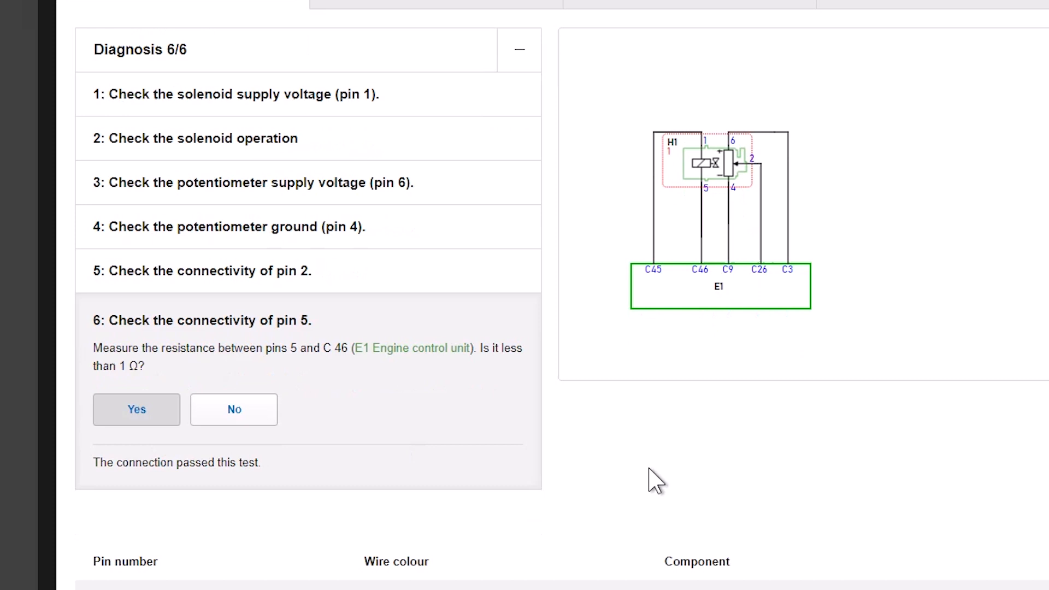
scroll("down", 3)
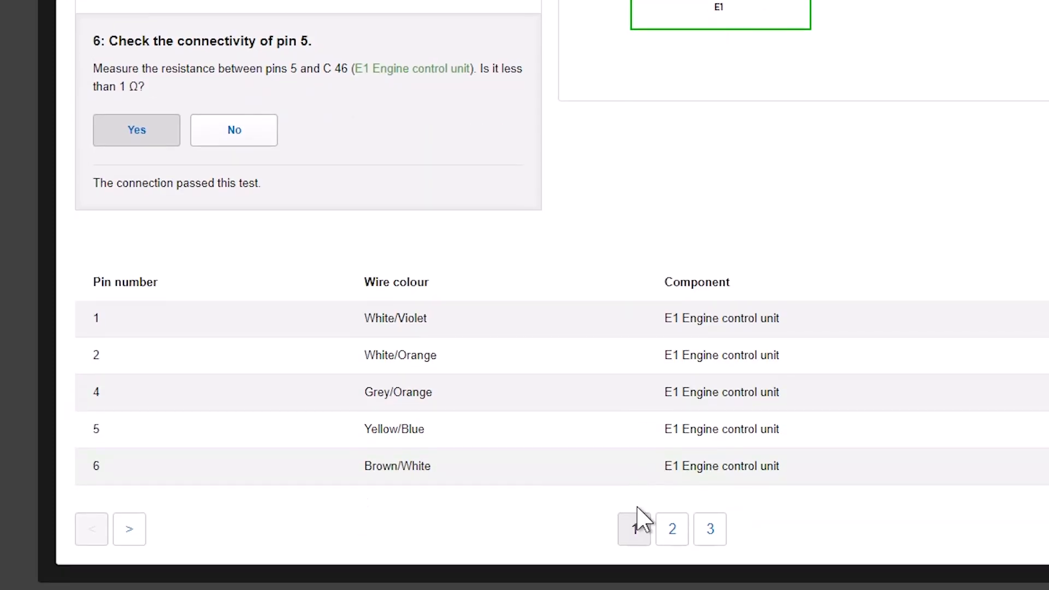
mouse_move(710, 529)
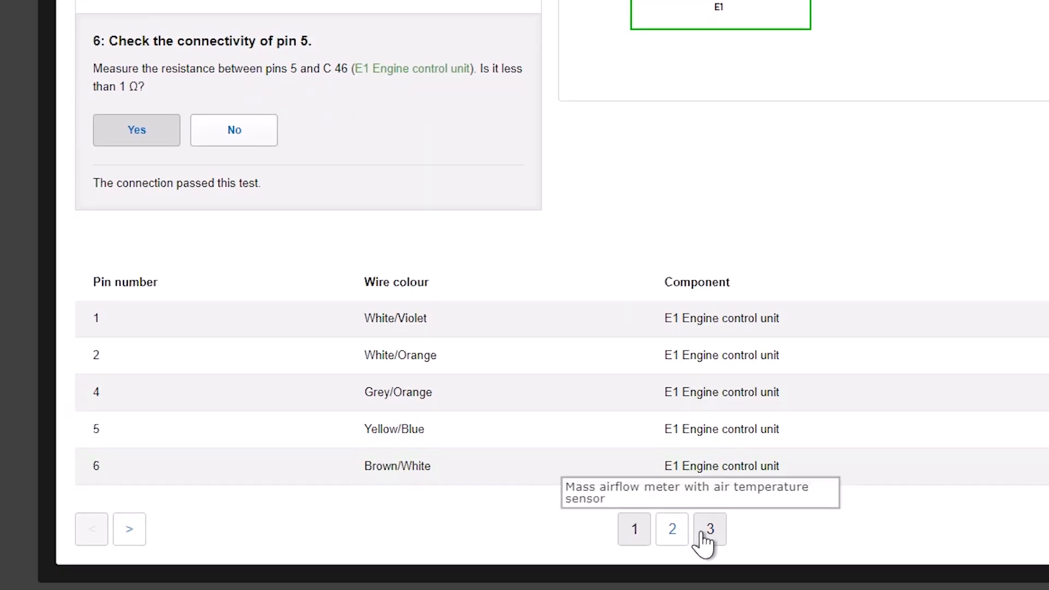
mouse_move(671, 529)
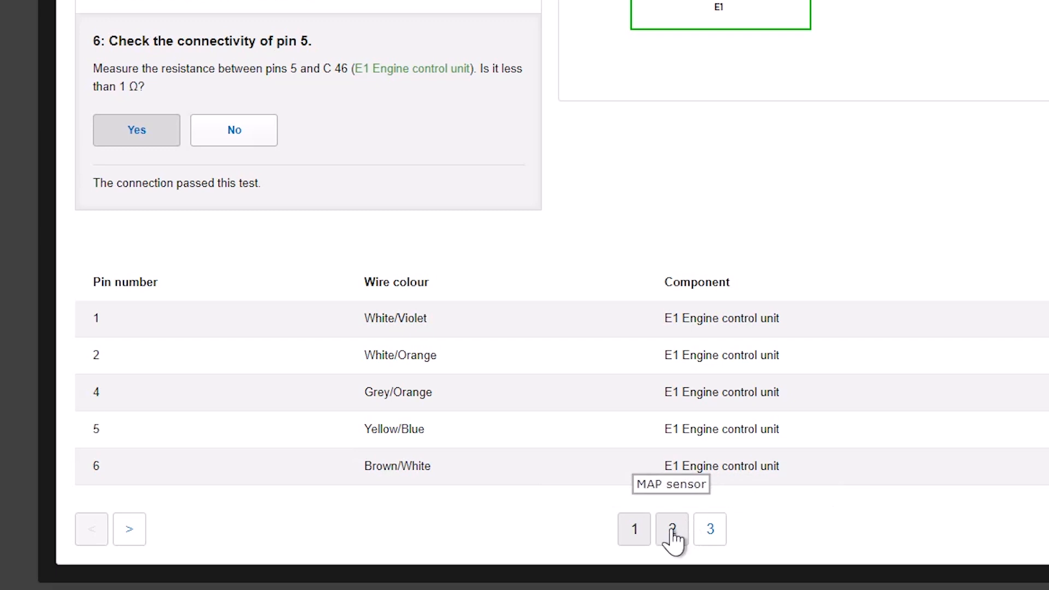
Go to the MAP sensor diagnosis on page 2 and open E1's component details
left_click(671, 529)
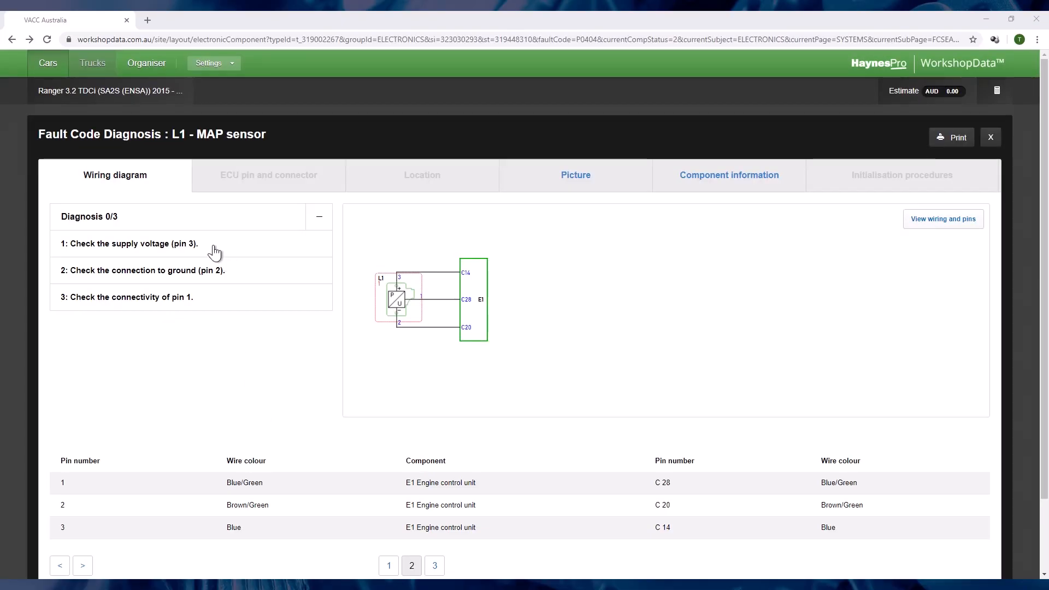
mouse_move(394, 300)
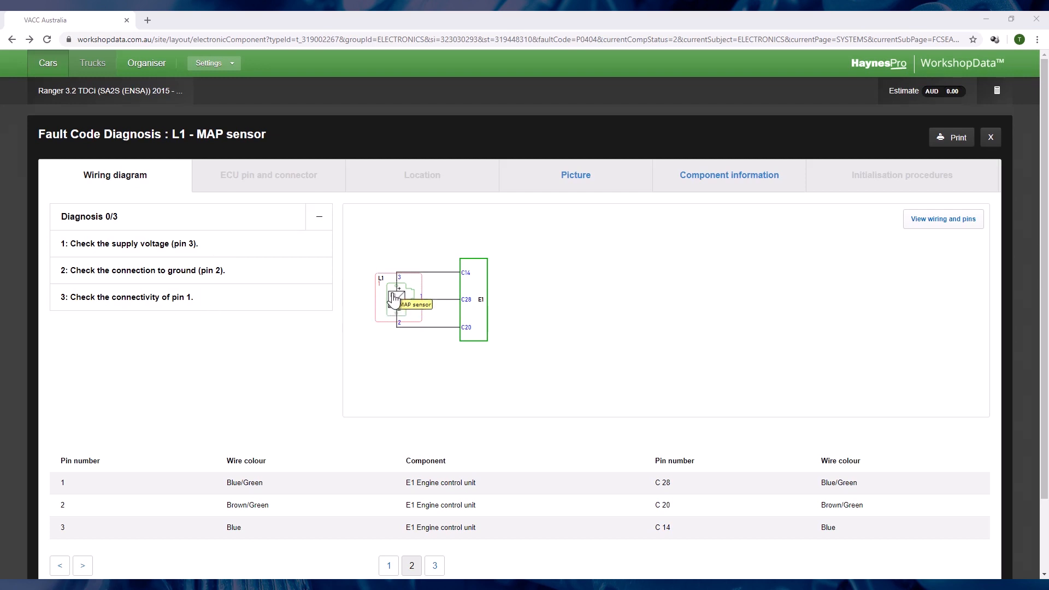
mouse_move(473, 306)
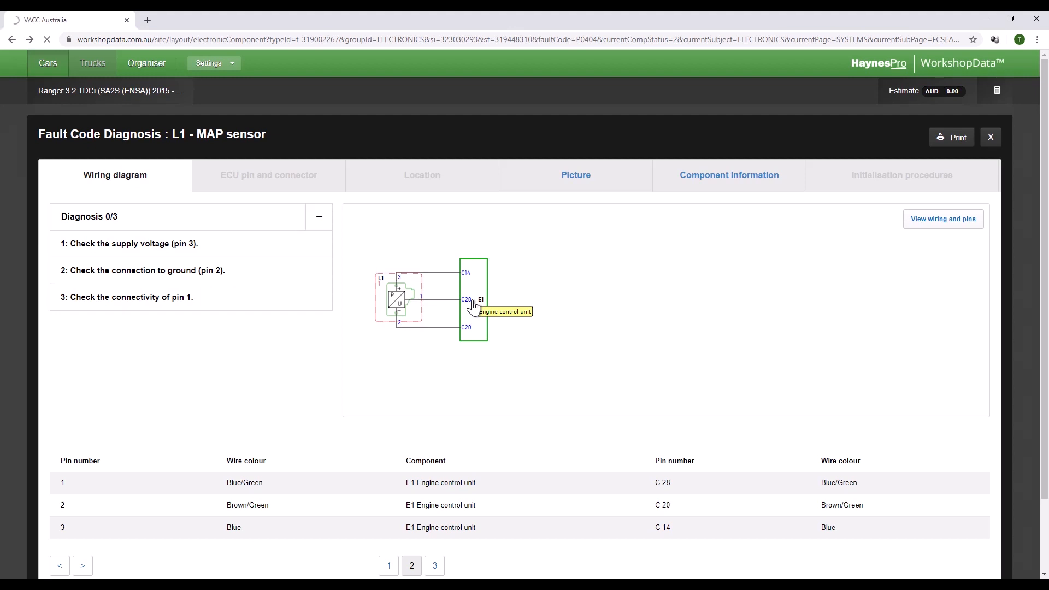
left_click(505, 312)
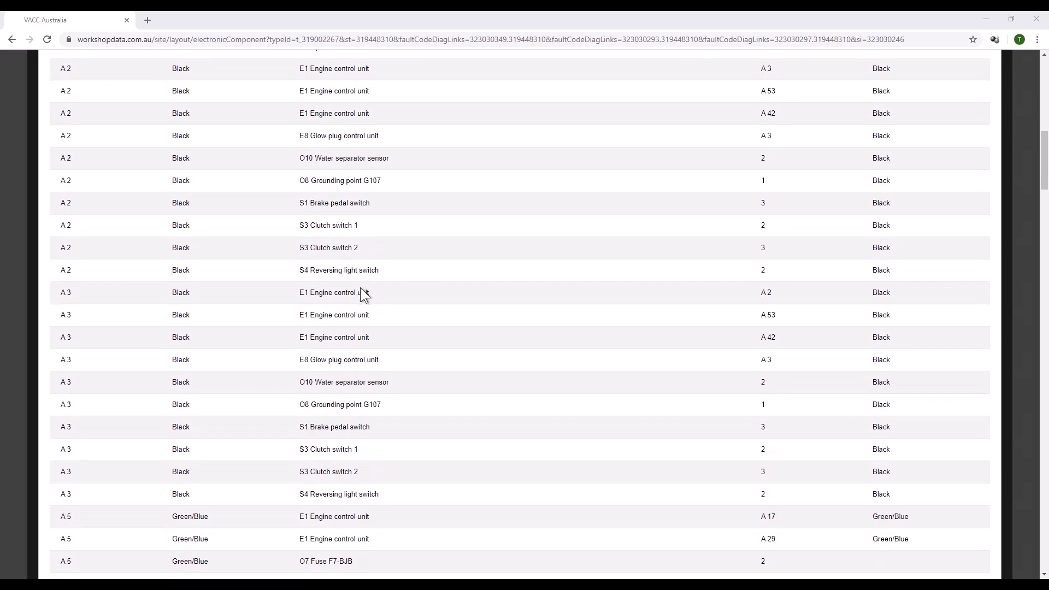
View the engine control unit's pin and connector layouts
scroll("down", 3)
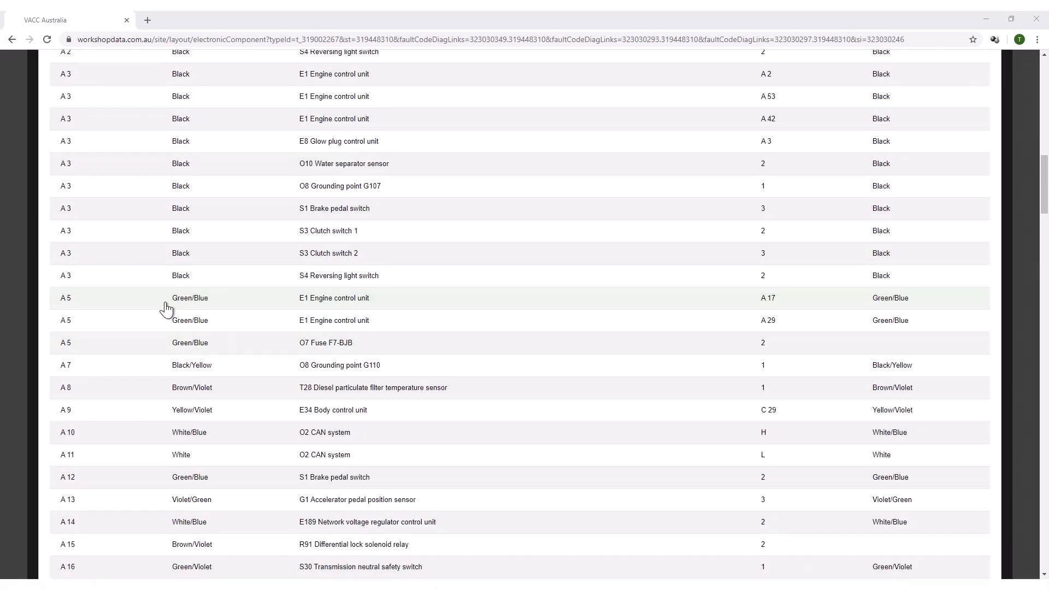
left_click(334, 298)
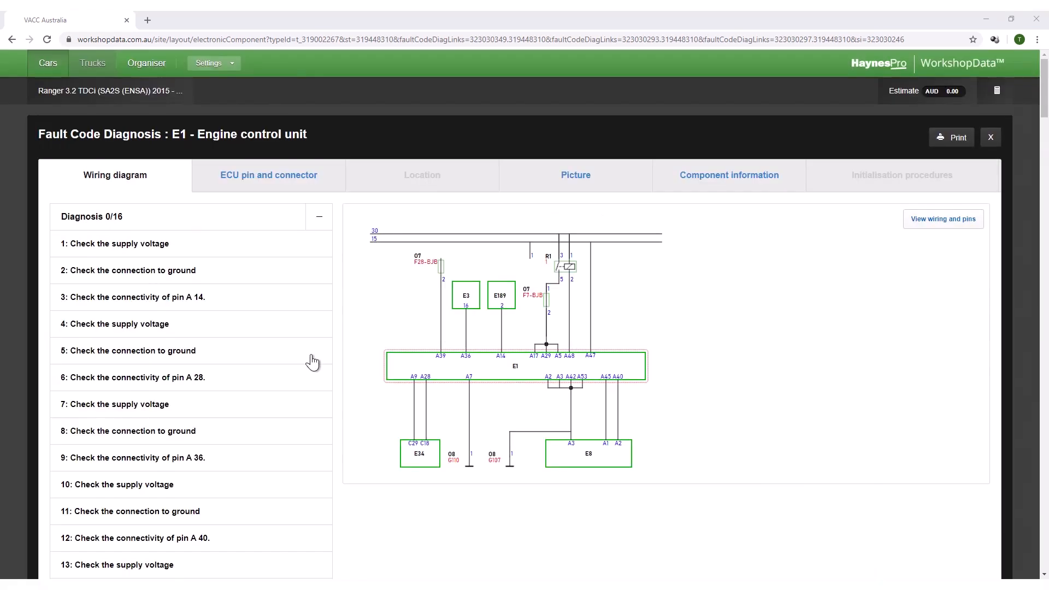
mouse_move(728, 180)
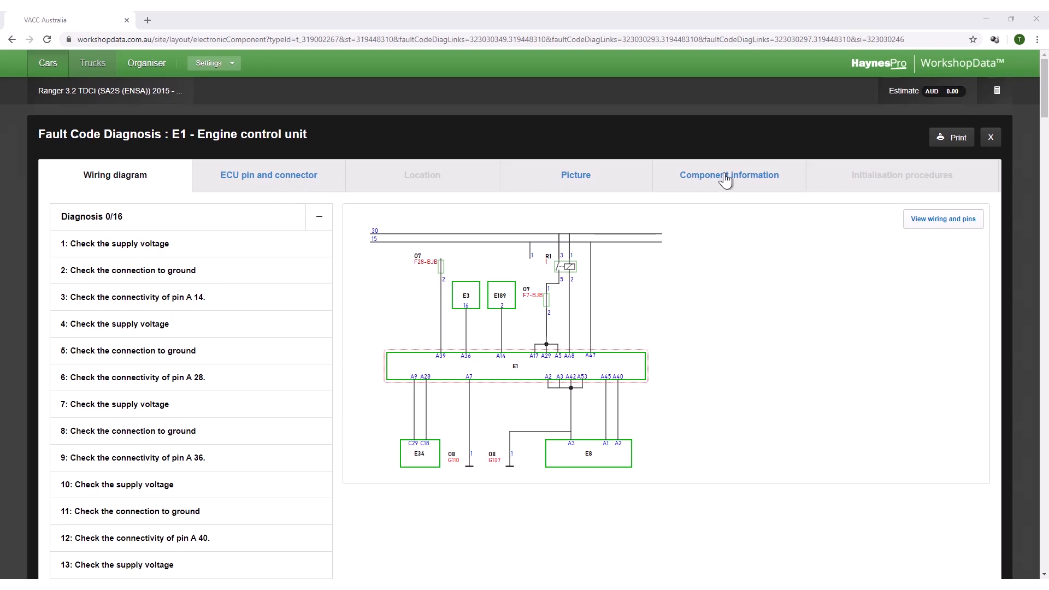
left_click(269, 175)
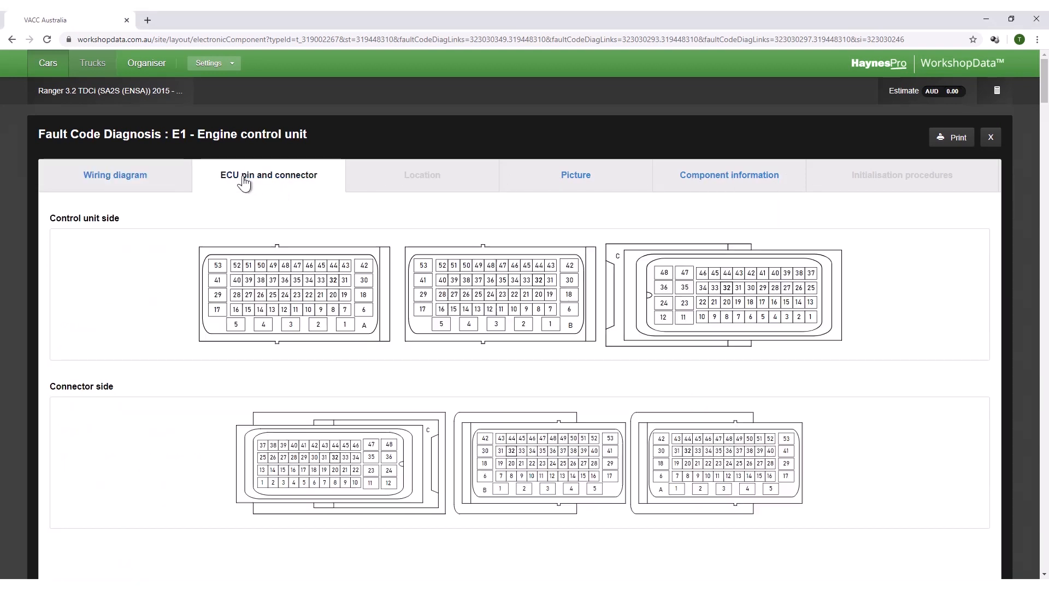
Choose Products > HaynesPro WorkshopData Electronics on MotorTech and scroll down
scroll("down", 3)
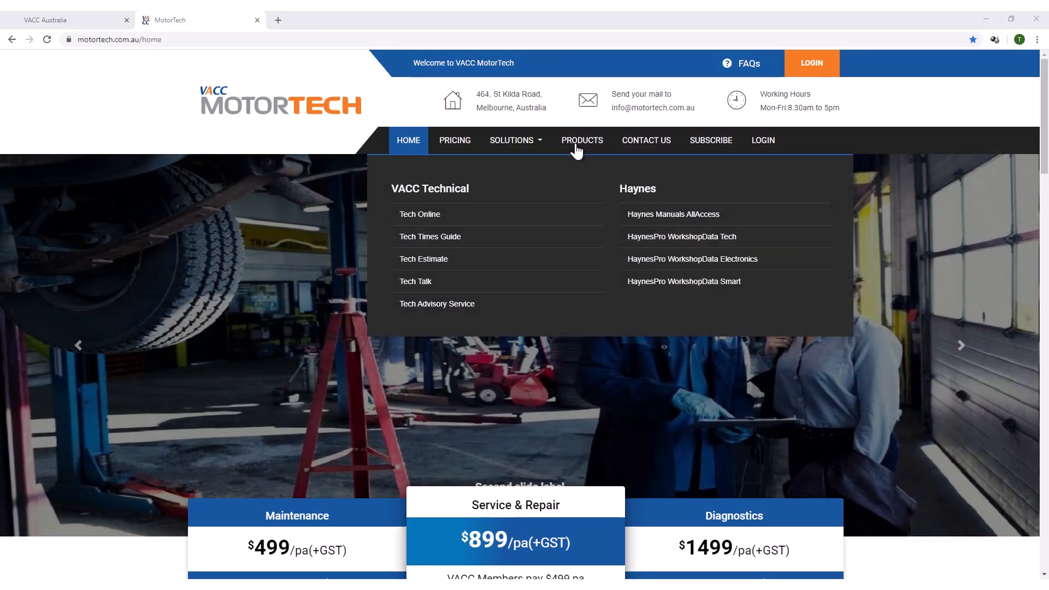
left_click(692, 259)
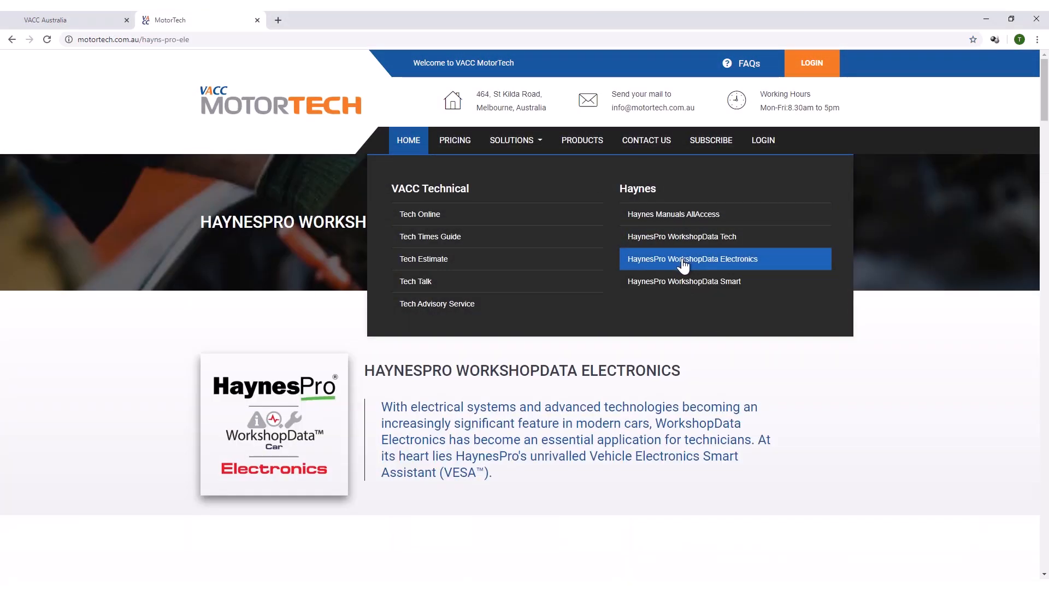
scroll("down", 3)
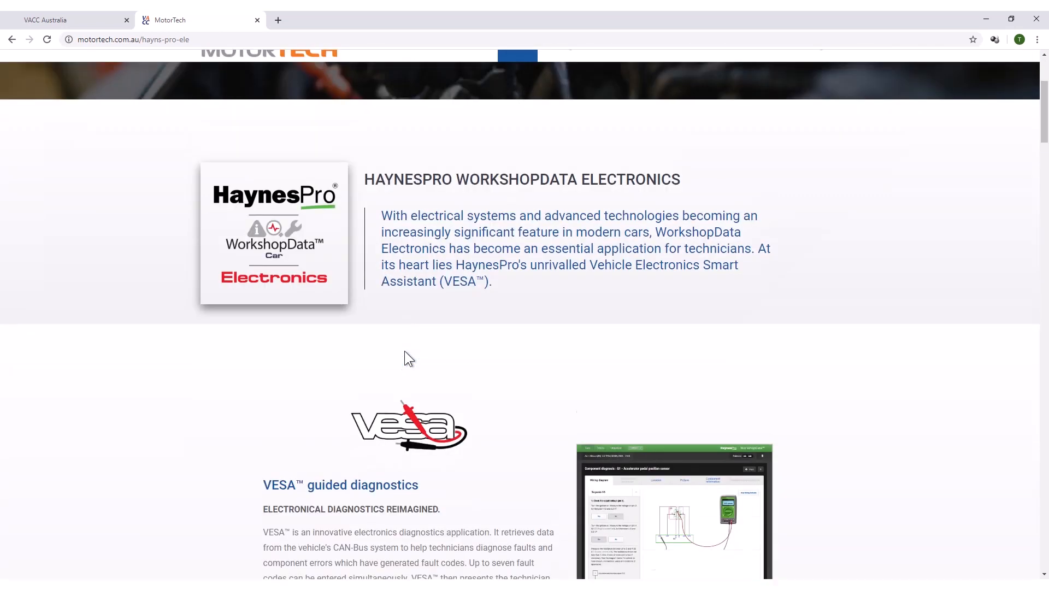